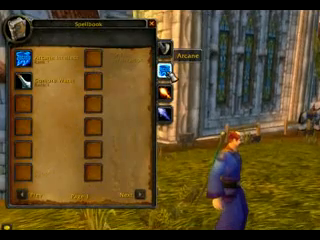
{"action": "mouse_move", "coordinate": [44, 60]}
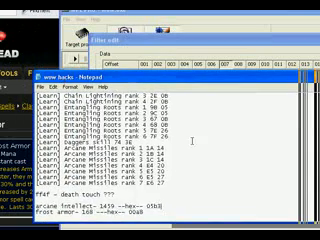
{"action": "scroll", "scroll_direction": "down", "scroll_amount": 3}
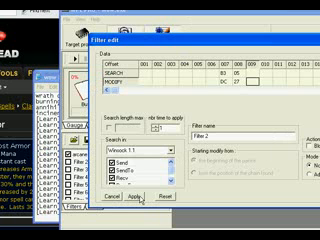
{"action": "type", "text": "arcane"}
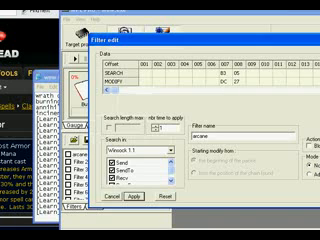
{"action": "type", "text": "Filter 2"}
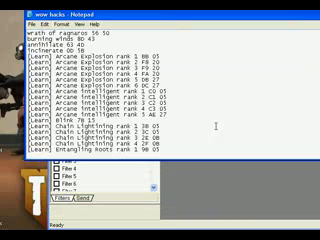
{"action": "scroll", "scroll_direction": "down", "scroll_amount": 3}
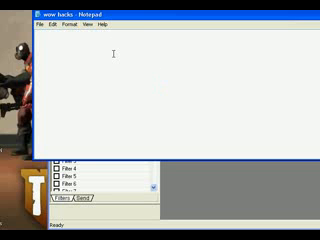
{"action": "type", "text": "JAGKO"}
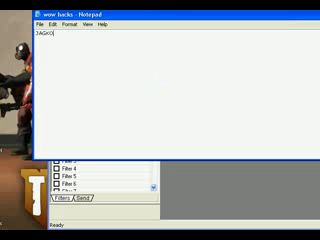